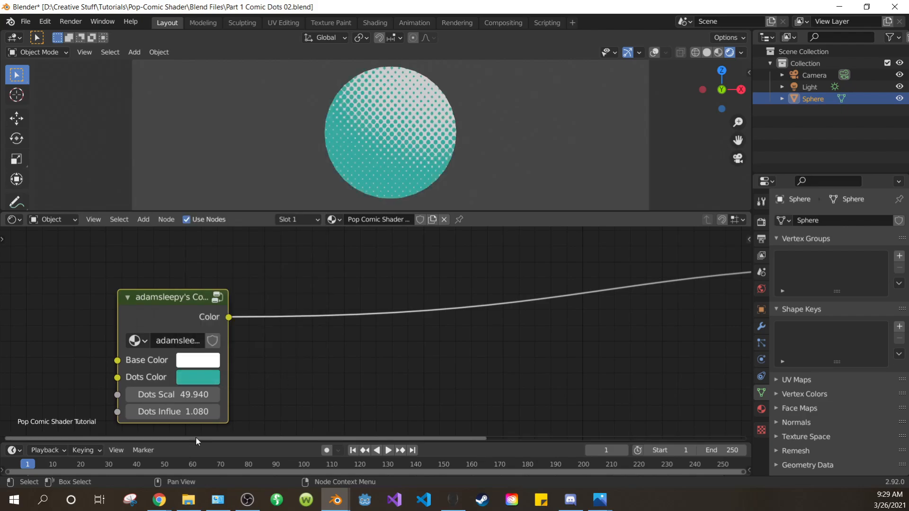
# Step: Replace the default cube with an Ico Sphere, shade it smooth and frame it in the camera view
pyautogui.click(198, 360)
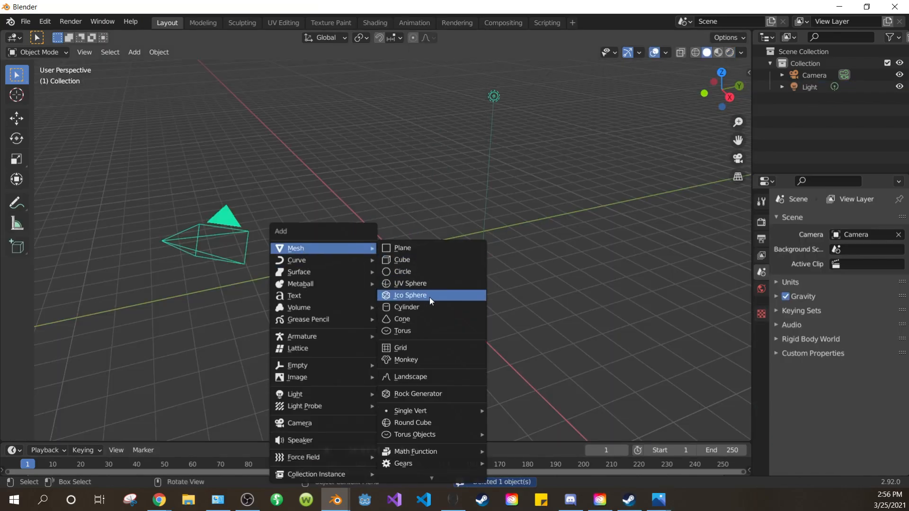
pyautogui.click(410, 284)
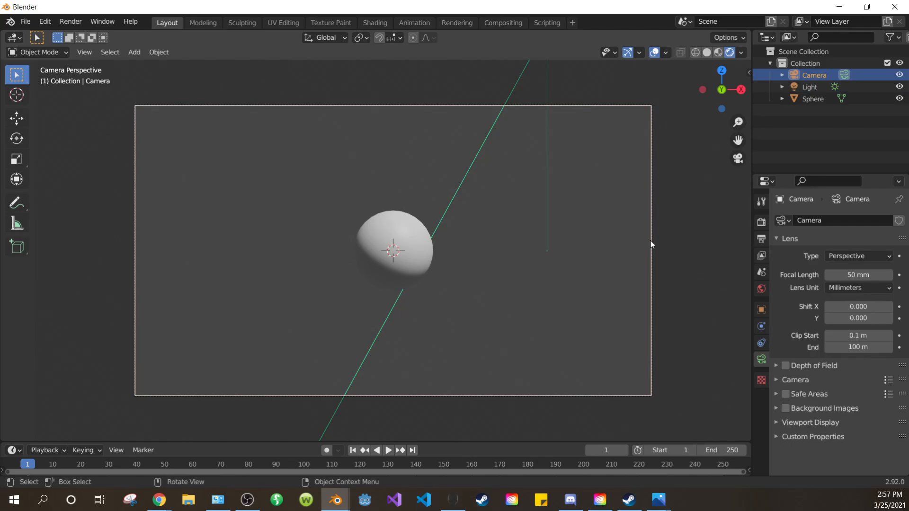
pyautogui.press('g')
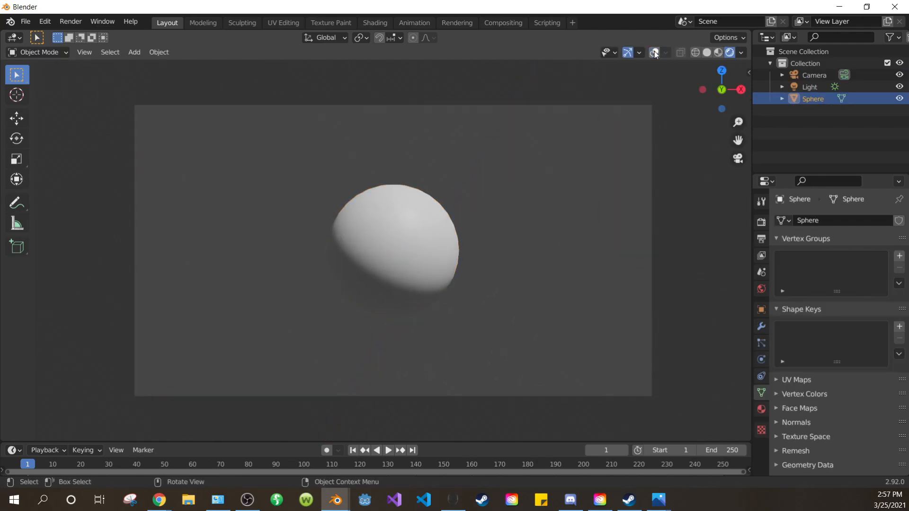
# Step: Add a Shader Editor below the viewport with a Voronoi Texture fed by Texture Coordinate and Mapping nodes
pyautogui.click(13, 234)
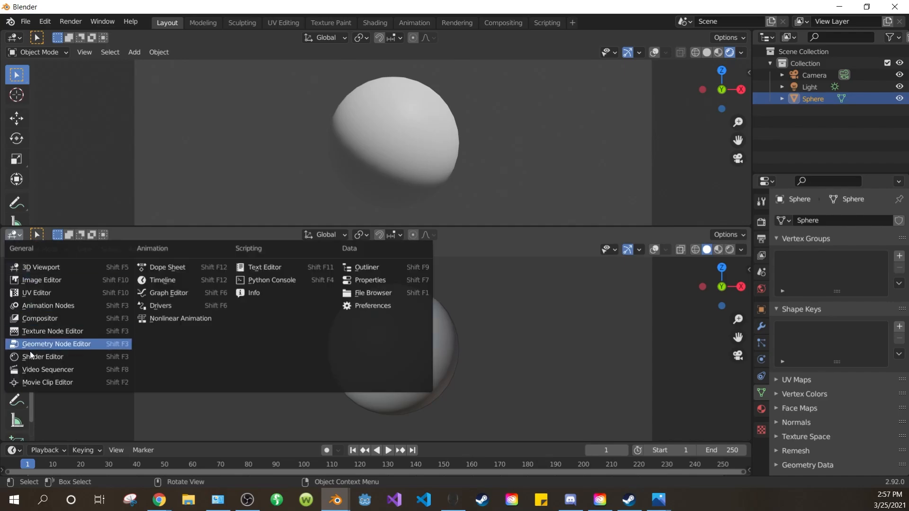
pyautogui.click(43, 357)
pyautogui.write('vor')
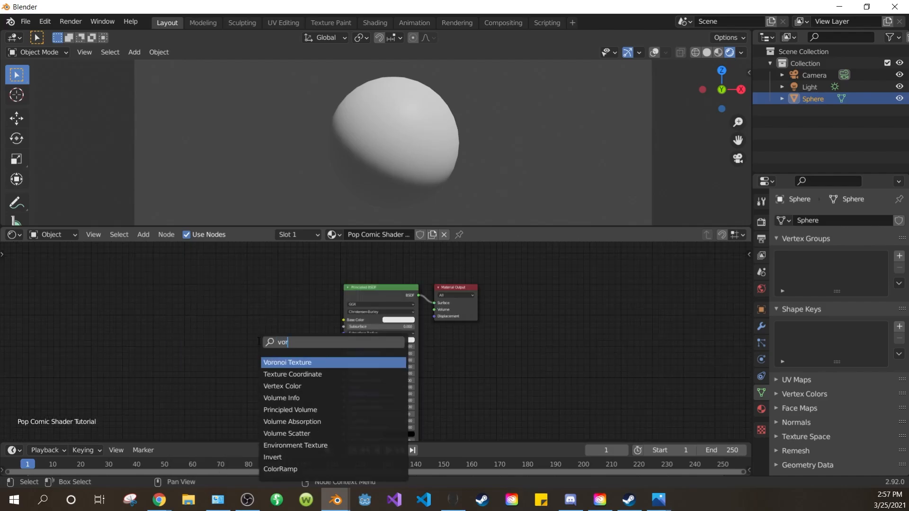
pyautogui.click(287, 363)
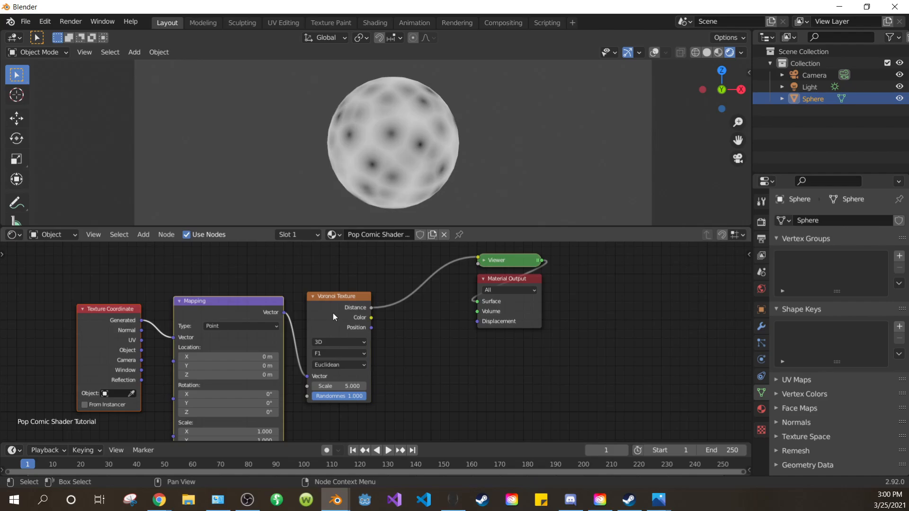
pyautogui.click(44, 21)
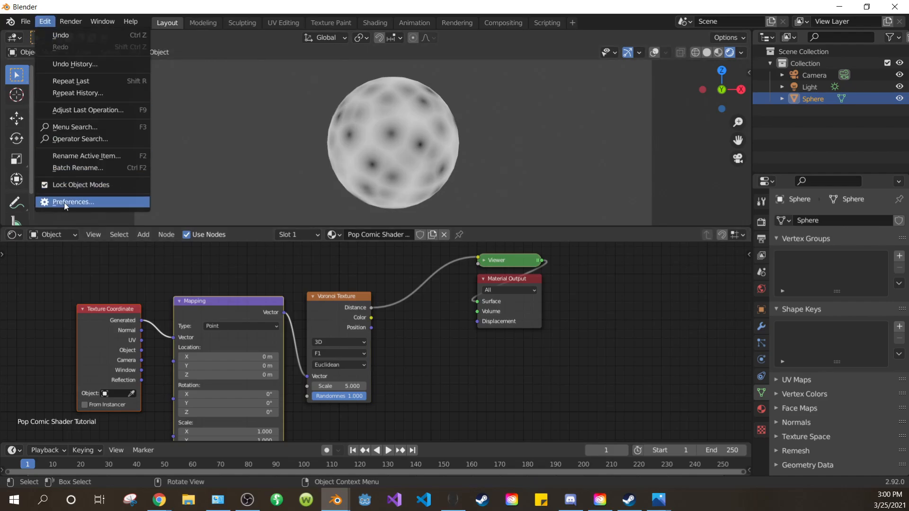
# Step: Enable the Node Wrangler add-on from the Preferences add-ons search
pyautogui.click(72, 201)
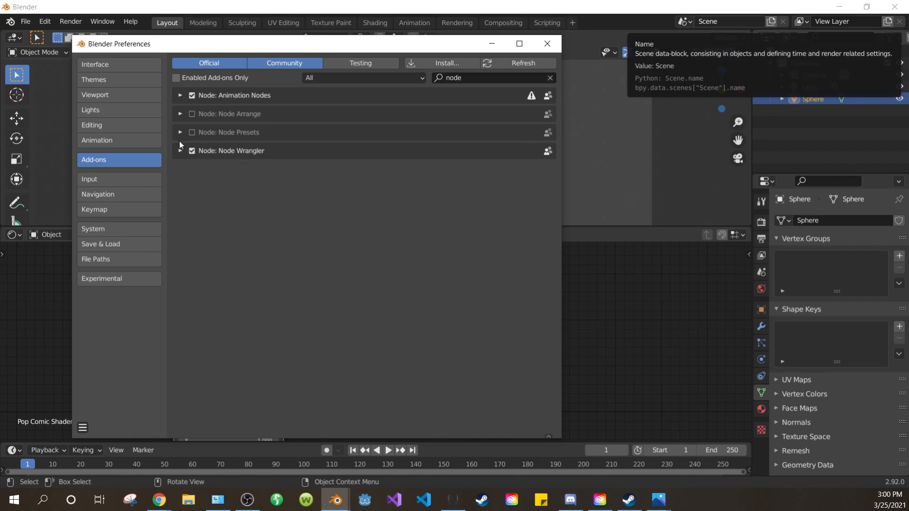
pyautogui.click(545, 43)
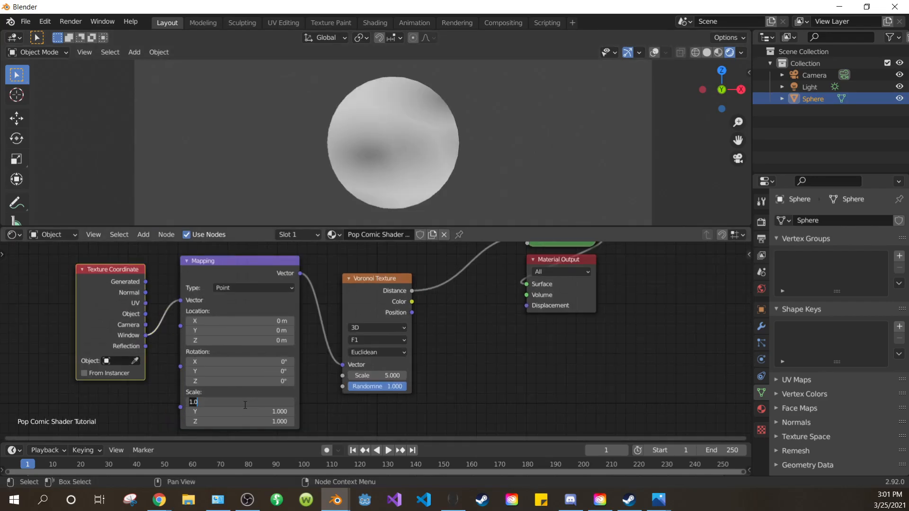
# Step: Drive Mapping from Window coordinates (Z 45°, X scale 2) and set Voronoi scale 75, randomness 0
pyautogui.moveTo(197, 402); pyautogui.dragTo(262, 402)
pyautogui.write('2.000')
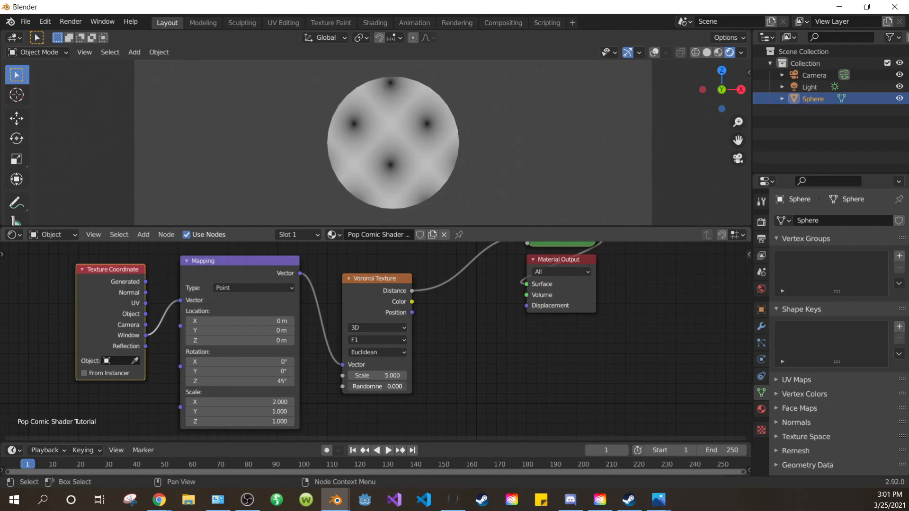
pyautogui.moveTo(374, 375); pyautogui.dragTo(415, 375)
pyautogui.write('color')
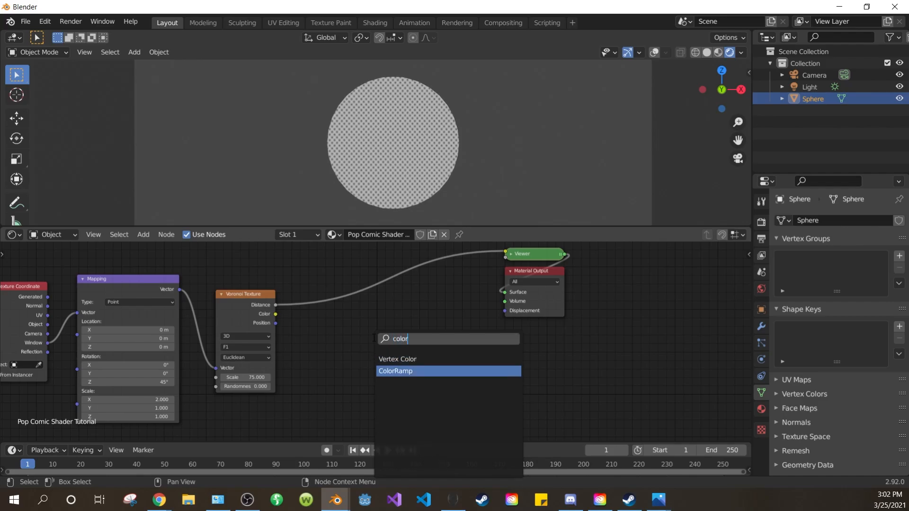
# Step: Insert a ColorRamp after the Voronoi Distance and pull its white stop near the black for crisp dots
pyautogui.click(396, 371)
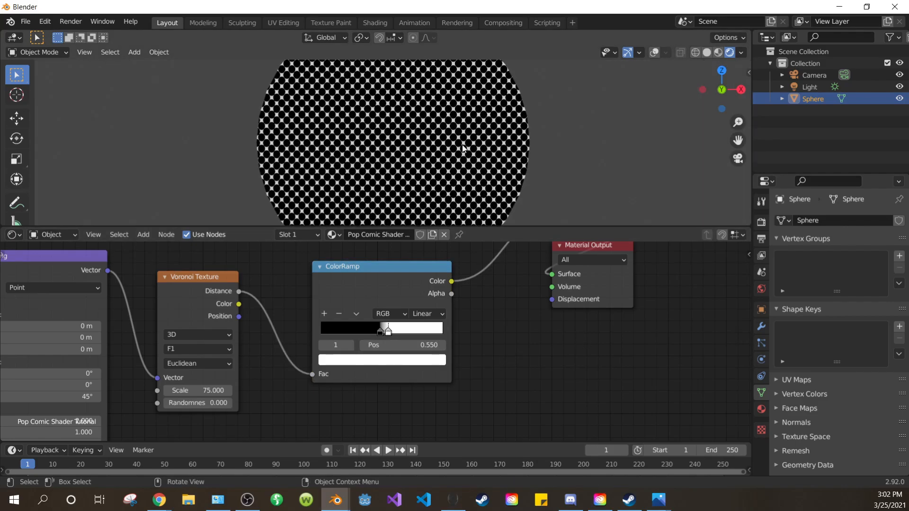
pyautogui.moveTo(387, 329); pyautogui.dragTo(378, 328)
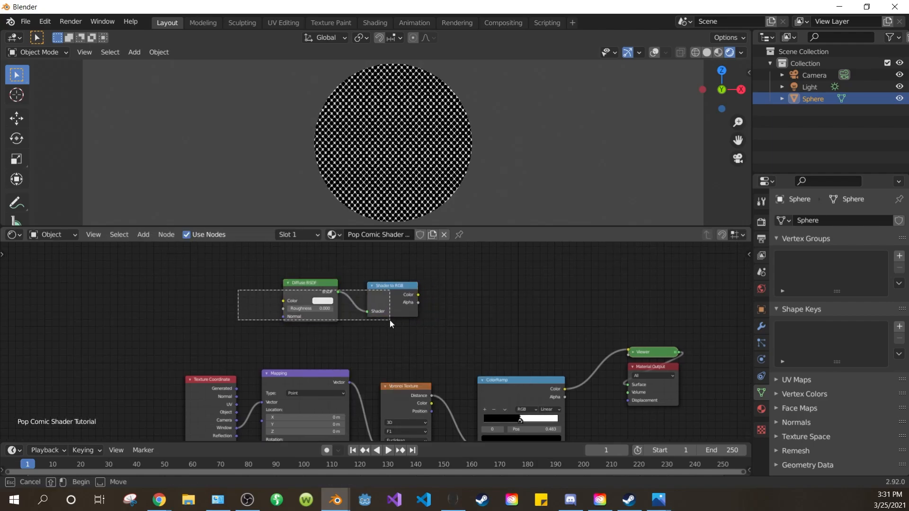
# Step: Add a ColorRamp for the Shader-to-RGB lighting that mixes Linear Light with the Voronoi distance
pyautogui.write('color')
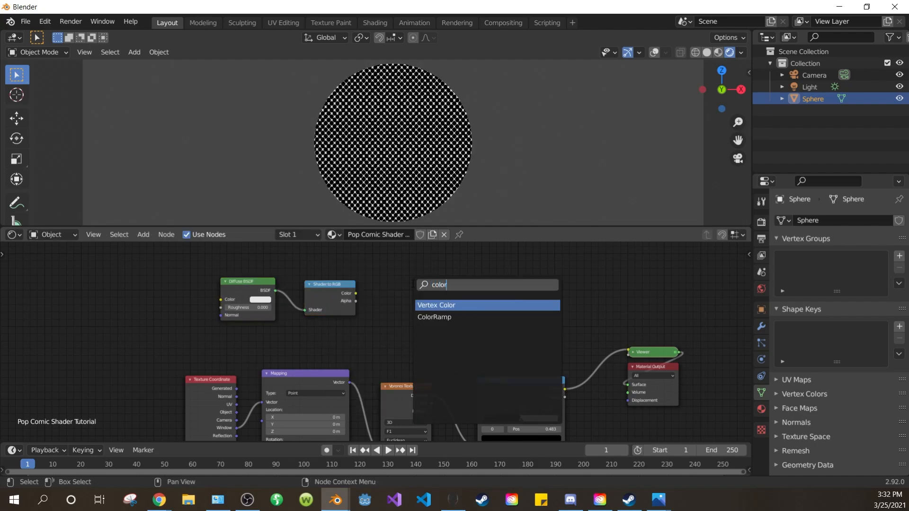
pyautogui.click(433, 317)
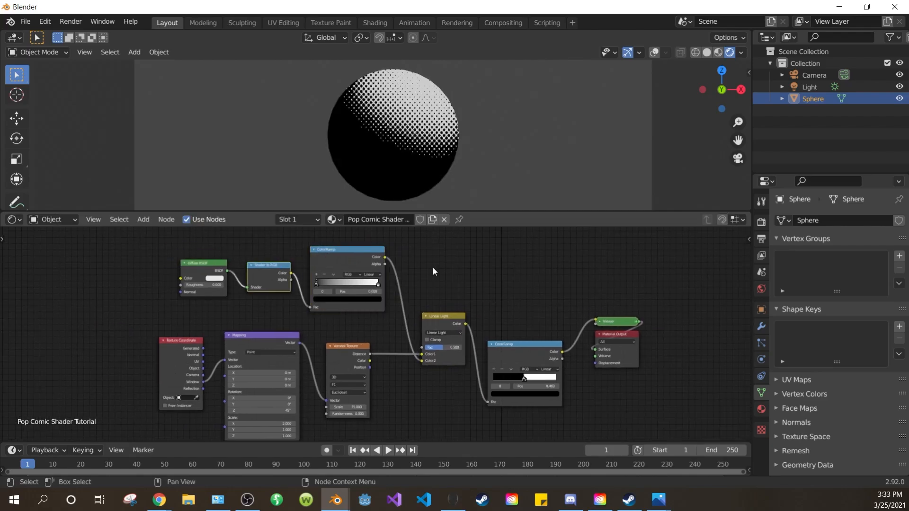
# Step: Lighten the shading ramp's dark stop to grey and adjust the dot ramp's threshold stop
pyautogui.click(810, 87)
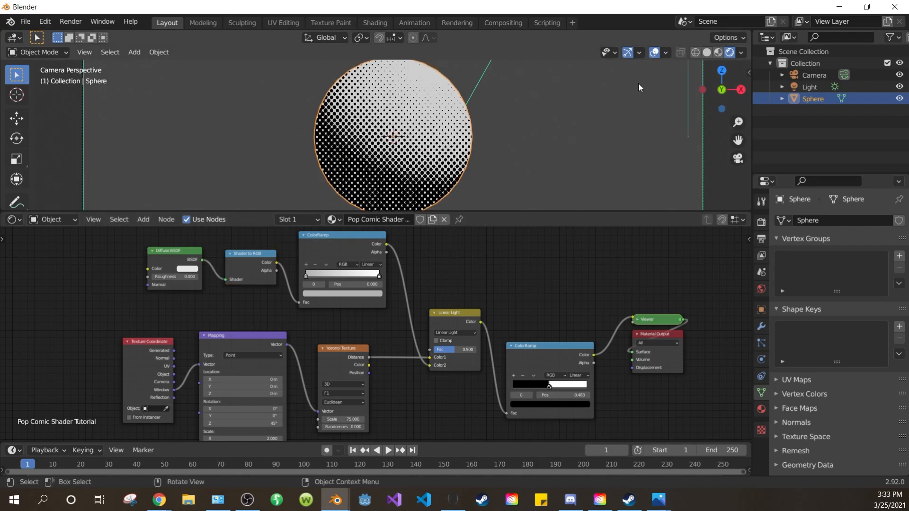
pyautogui.click(809, 87)
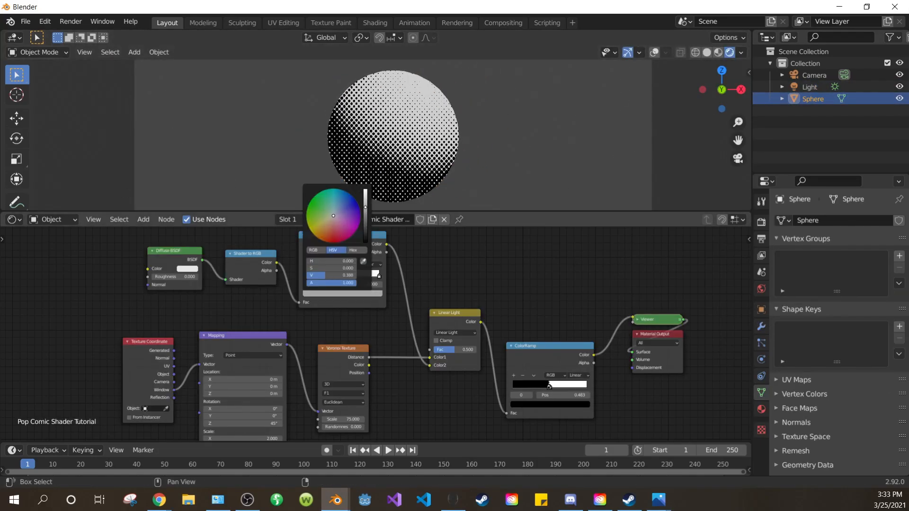
pyautogui.click(520, 253)
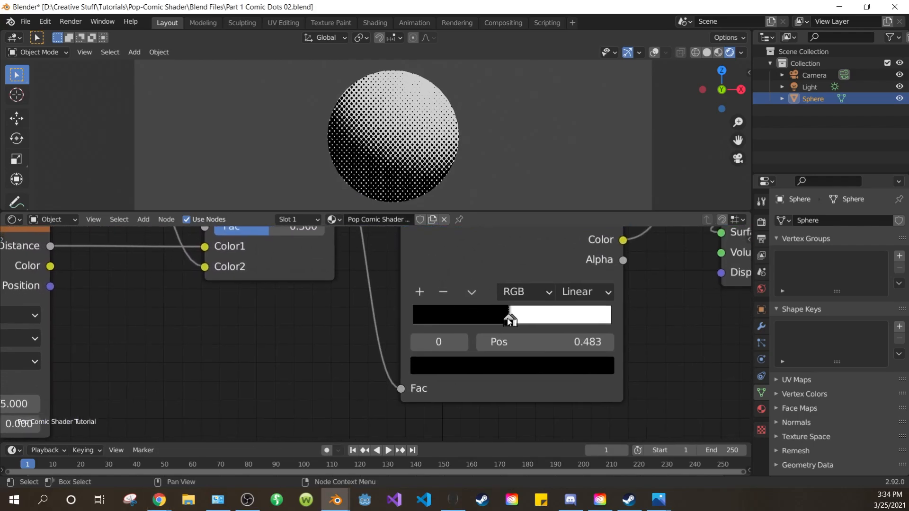
pyautogui.moveTo(510, 318); pyautogui.dragTo(530, 319)
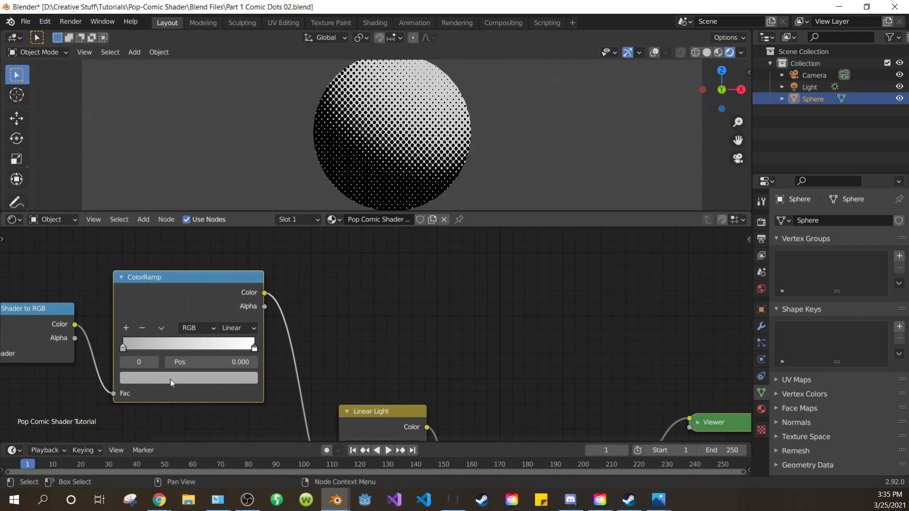
pyautogui.click(188, 378)
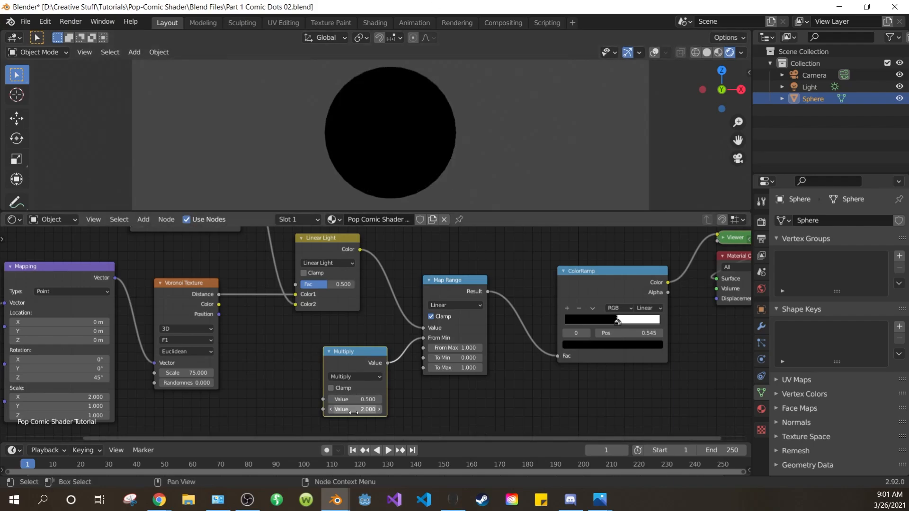
# Step: Place a Map Range node fed by a Multiply math node before the dot ColorRamp
pyautogui.scroll(-3)
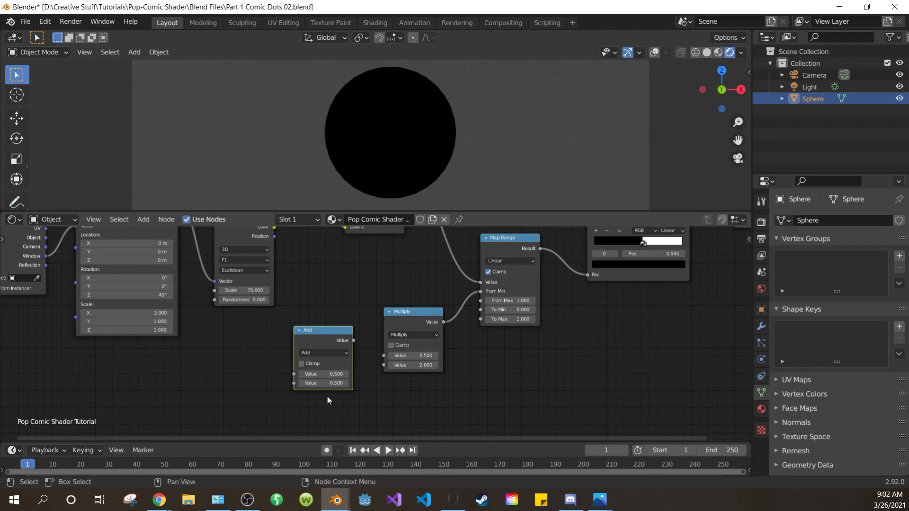
# Step: Connect an Add node (1.0 plus -0.98) into the Multiply feeding Map Range, restoring the dots
pyautogui.moveTo(336, 383); pyautogui.dragTo(320, 384)
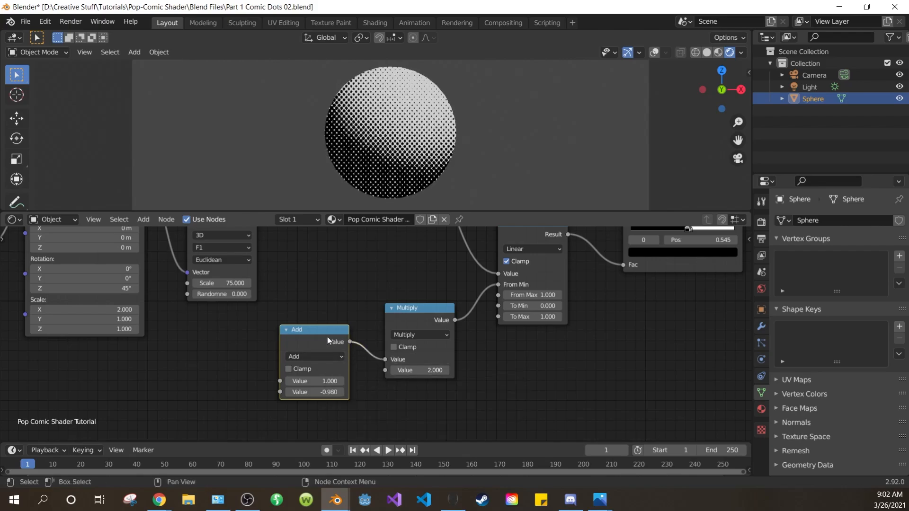
pyautogui.moveTo(314, 330); pyautogui.dragTo(339, 312)
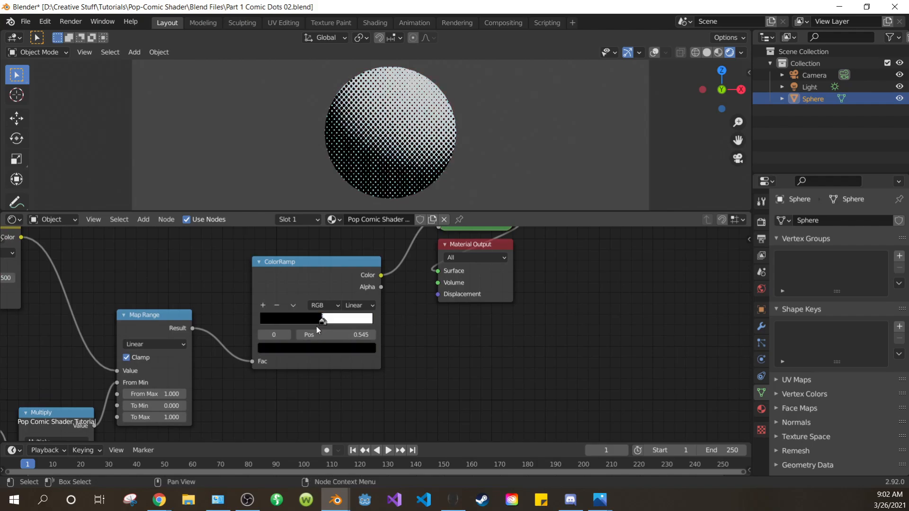
# Step: Route the final ColorRamp through a Viewer node to preview the dot pattern on the sphere
pyautogui.click(317, 318)
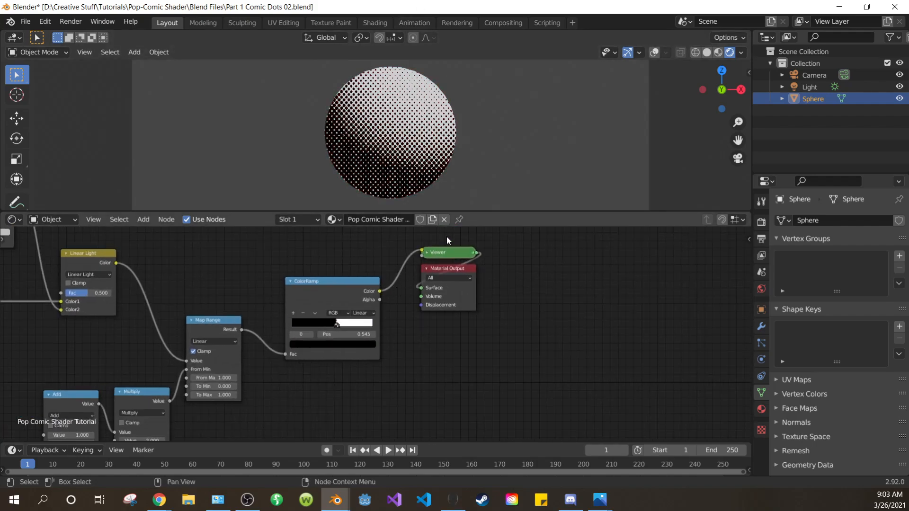
pyautogui.press('shift+a')
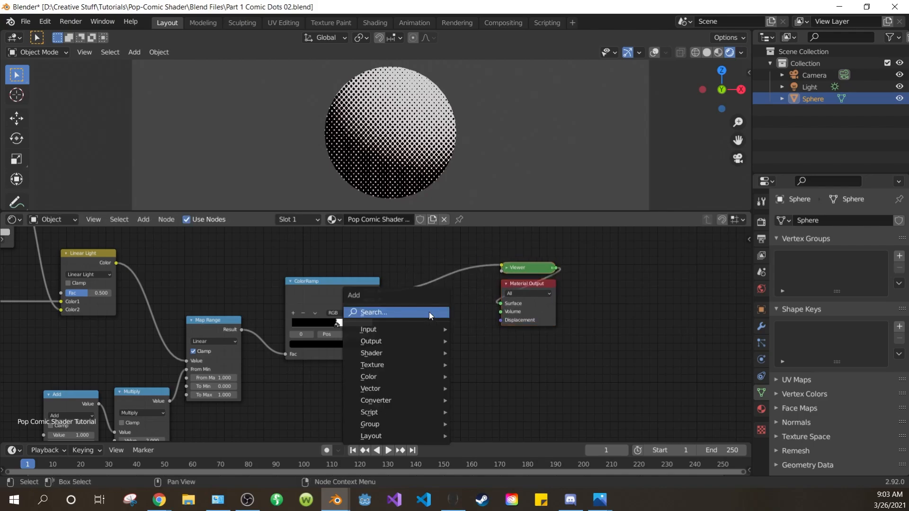
# Step: Add a MixRGB node with the ColorRamp as factor, blending black (Color1) and white (Color2) into the viewer
pyautogui.click(368, 378)
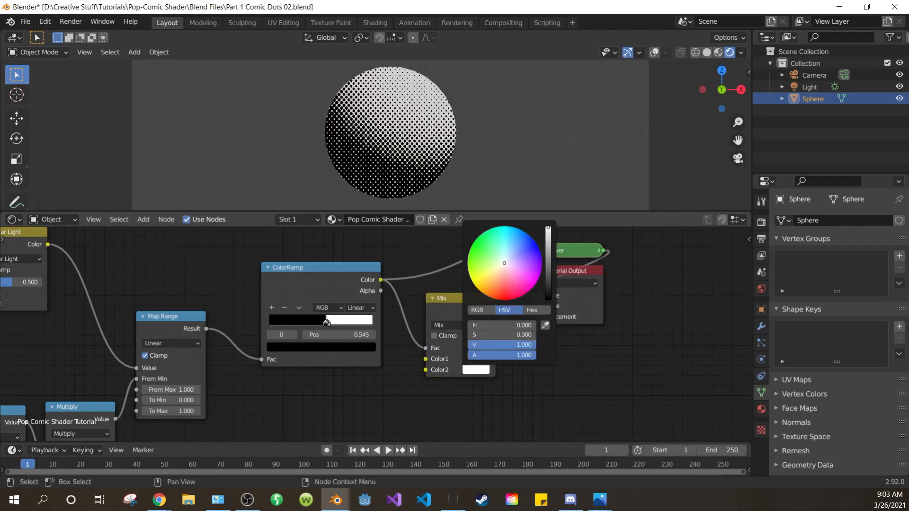
pyautogui.click(512, 368)
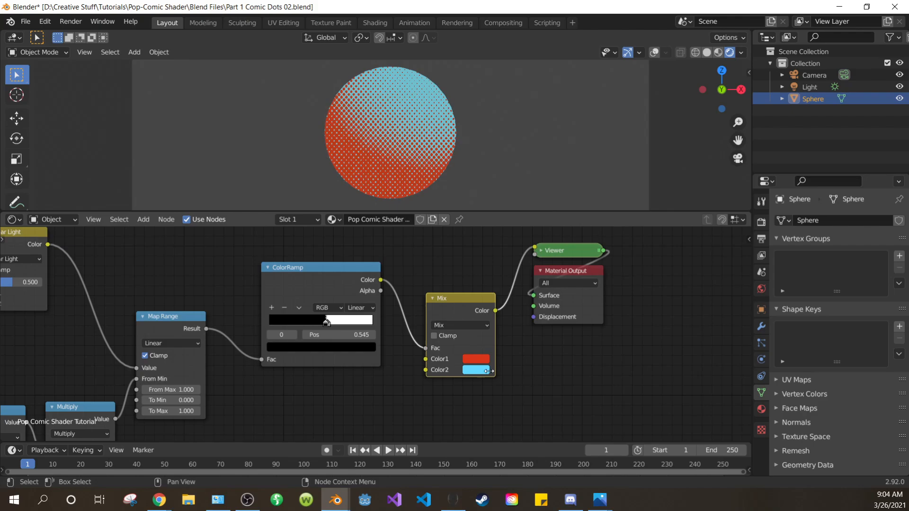
pyautogui.click(475, 358)
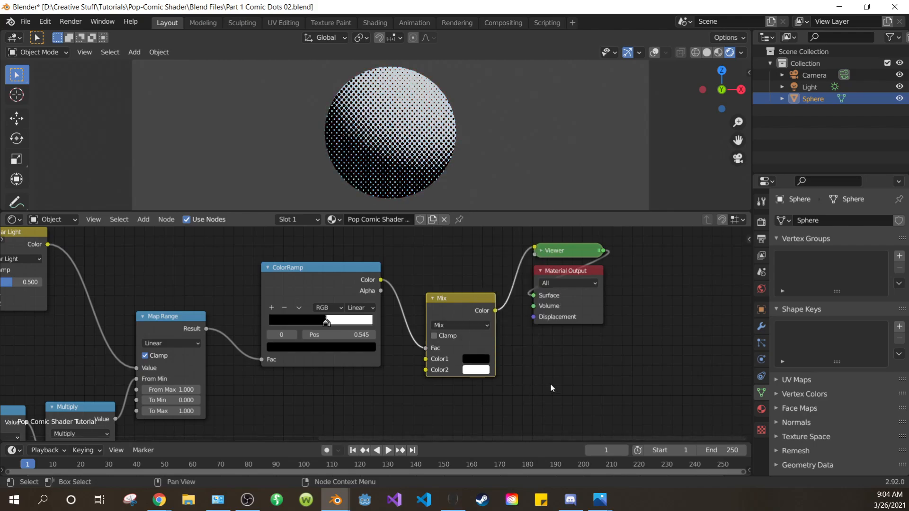
pyautogui.moveTo(552, 375)
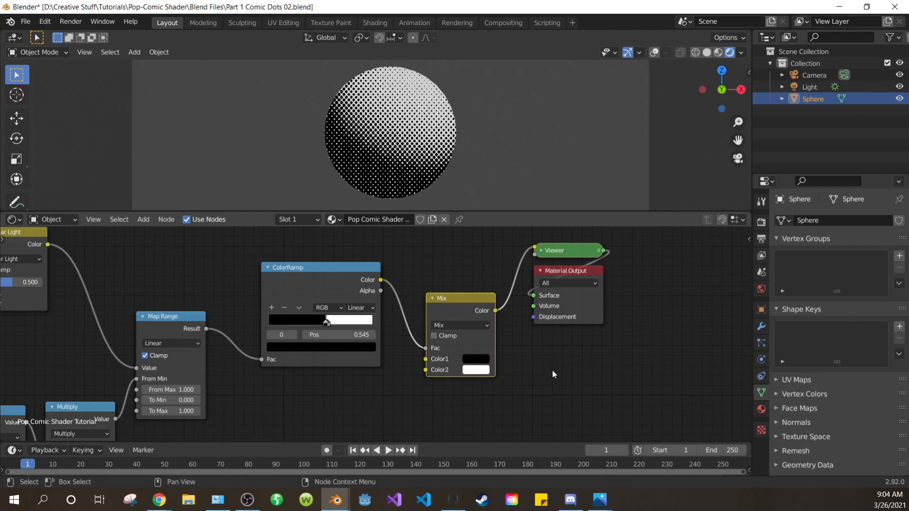
# Step: Group the dot-shader nodes (Ctrl+G) and rename the exposed mix inputs to Base Color and Dots Color
pyautogui.press('ctrl+s')
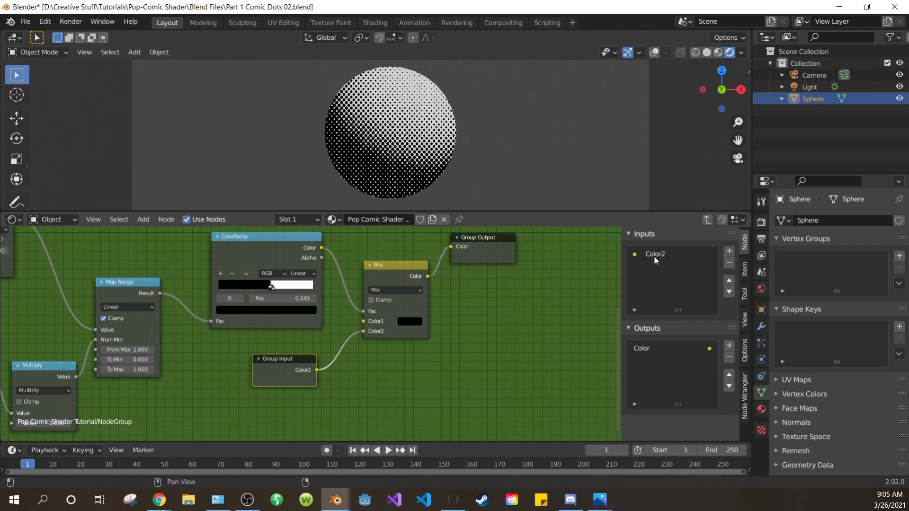
pyautogui.click(654, 254)
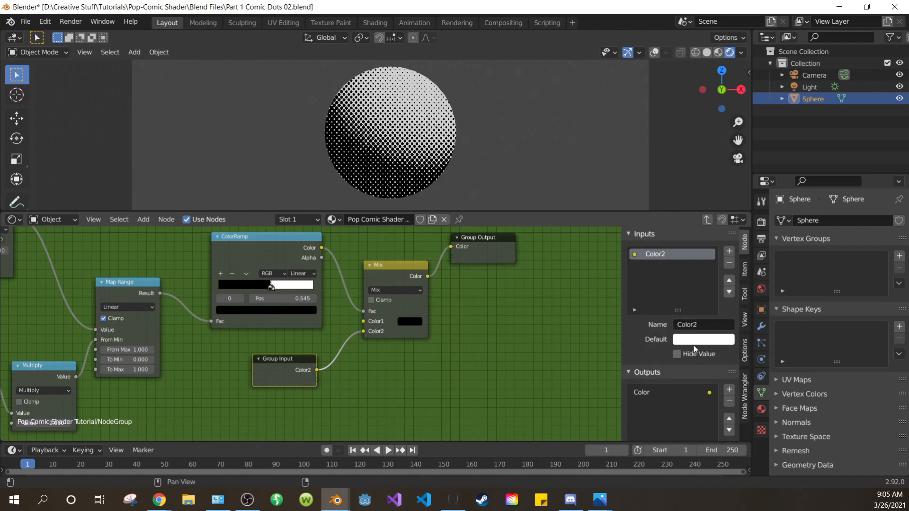
pyautogui.write('Base')
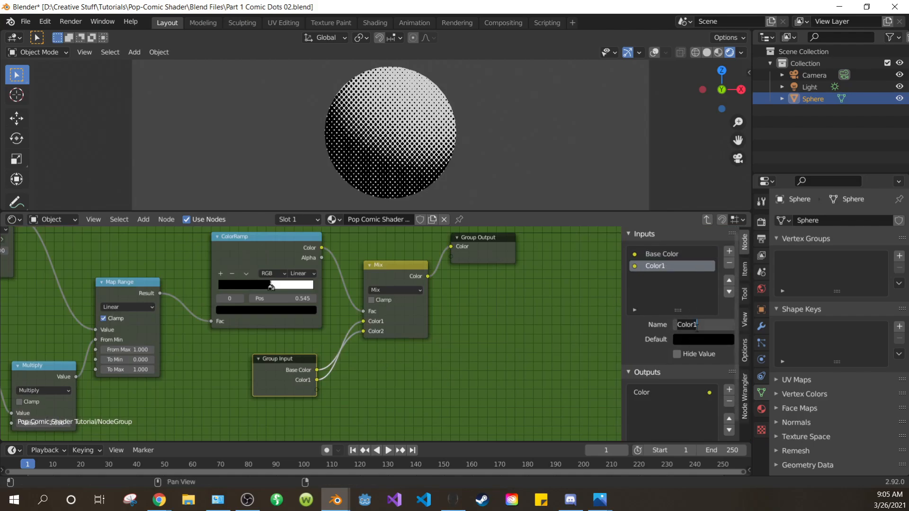
pyautogui.write('Dots Color')
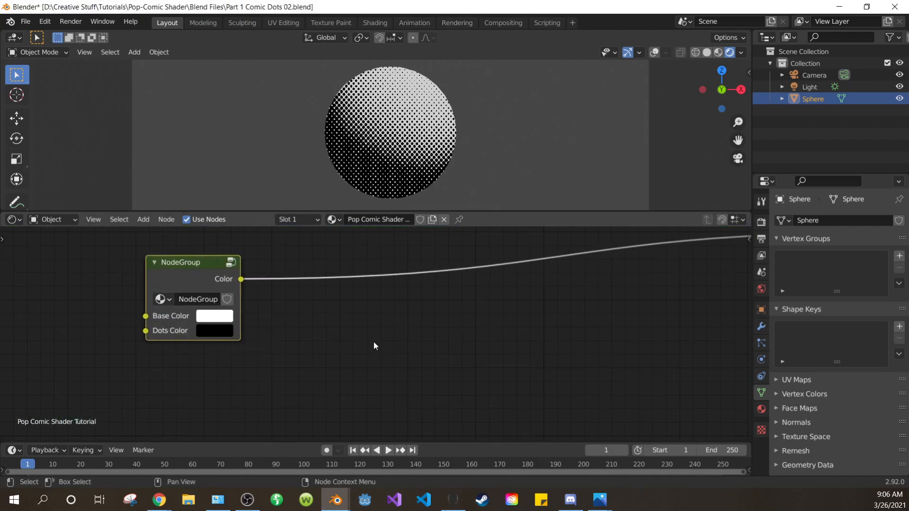
# Step: Set Base Color to light cyan and Dots Color to red, then start renaming the node group data-block
pyautogui.click(214, 316)
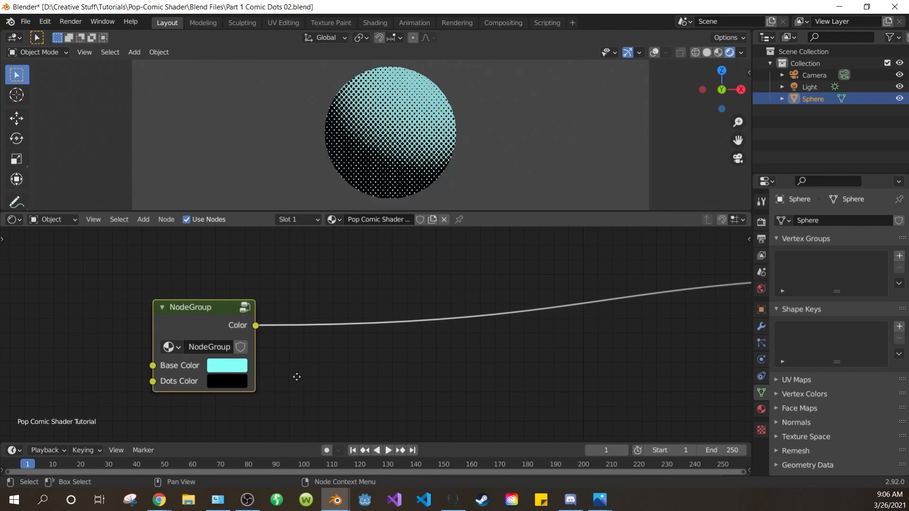
pyautogui.click(226, 385)
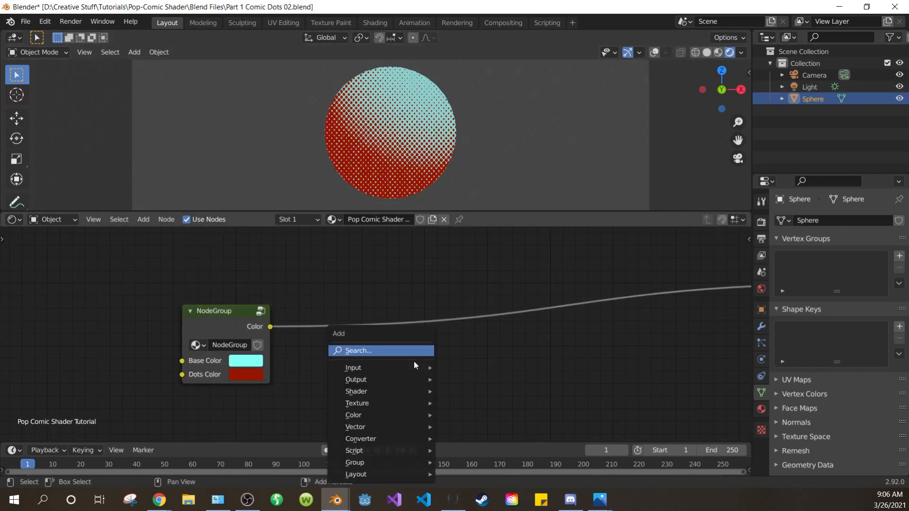
pyautogui.write('node')
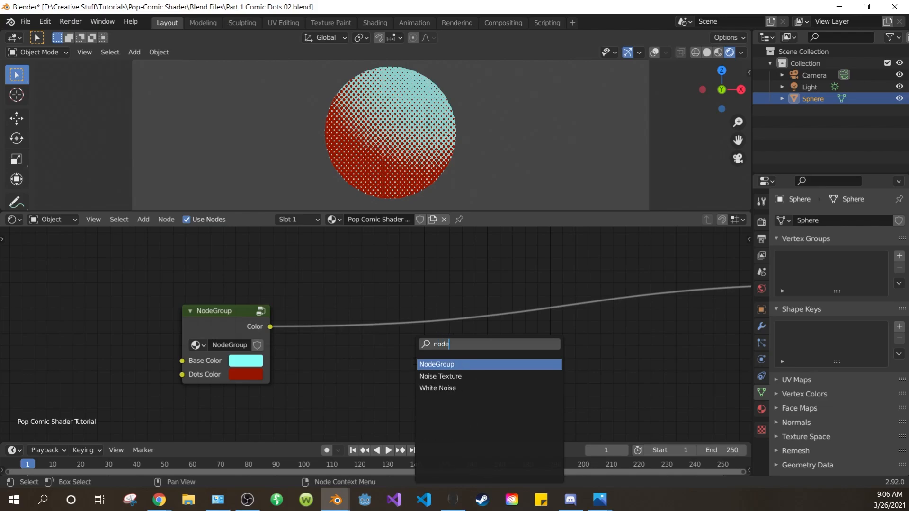
pyautogui.click(437, 364)
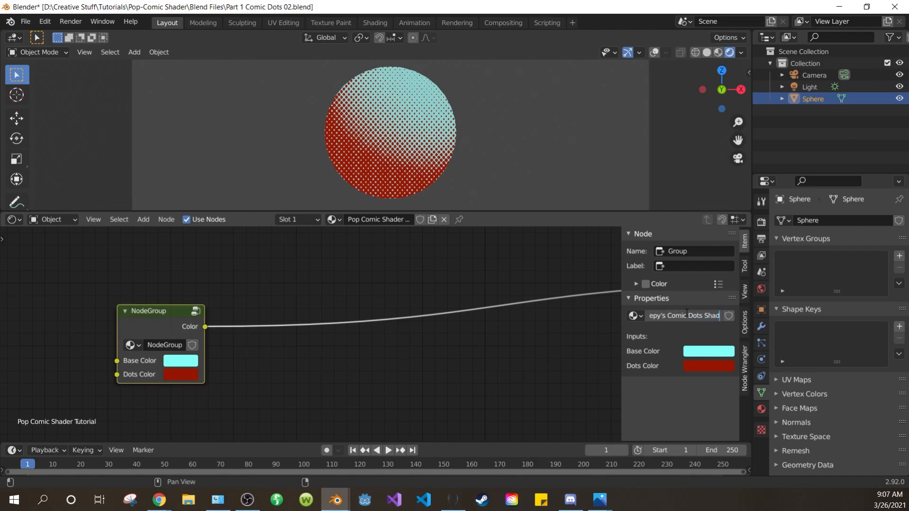
# Step: Inside the group, wire a new Group Input socket into the Add node's Value to create Dots Influence
pyautogui.press('ctrl+s')
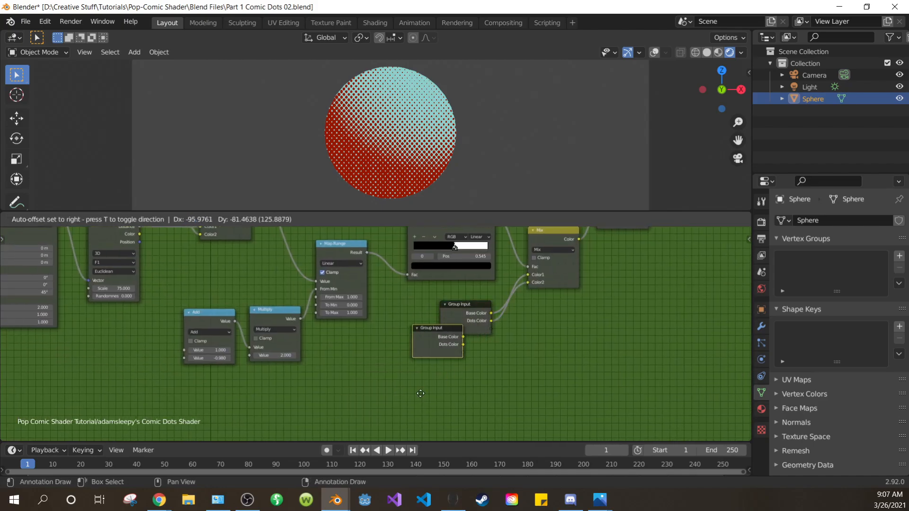
pyautogui.moveTo(436, 342); pyautogui.dragTo(120, 350)
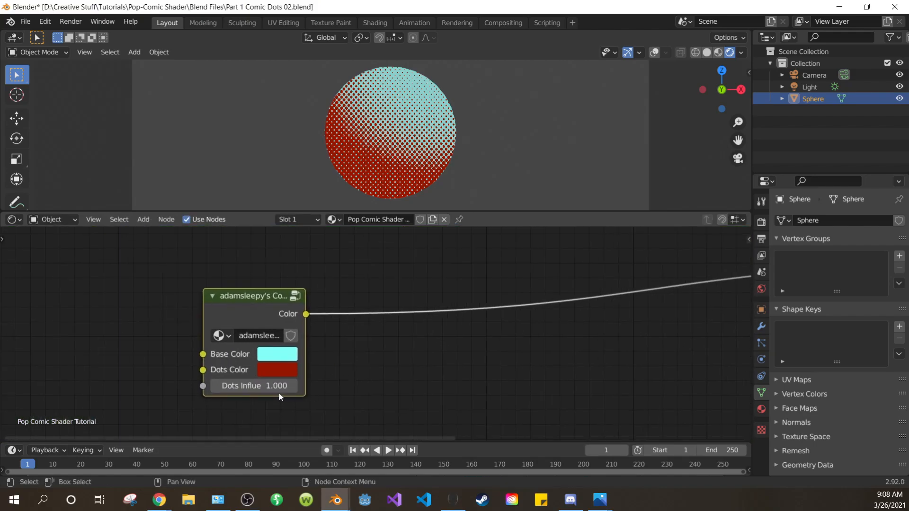
pyautogui.moveTo(278, 386); pyautogui.dragTo(255, 385)
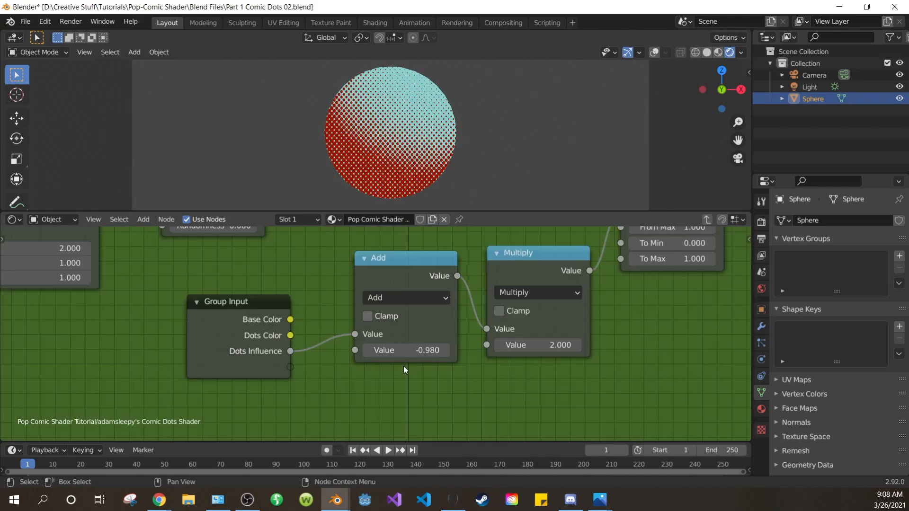
# Step: Expose the Voronoi texture scale as a group input named Dots Scale with default 75
pyautogui.scroll(-3)
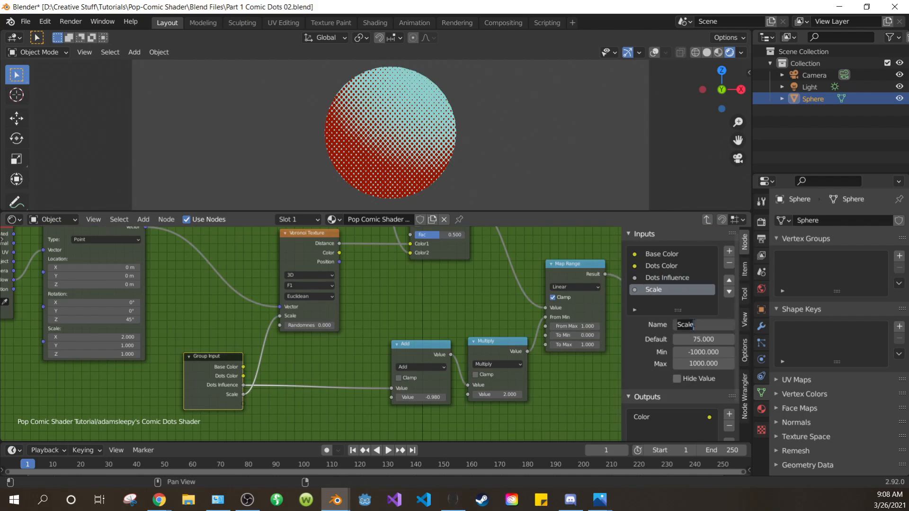
pyautogui.write('Dots Scale')
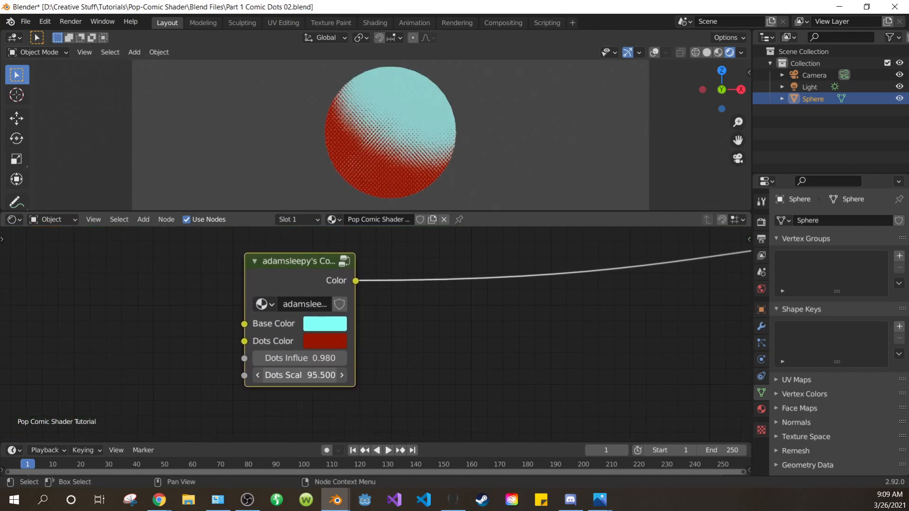
# Step: Test Dots Scale on the group node by lowering it to enlarge the dots, then restore it to 75
pyautogui.moveTo(325, 375); pyautogui.dragTo(284, 375)
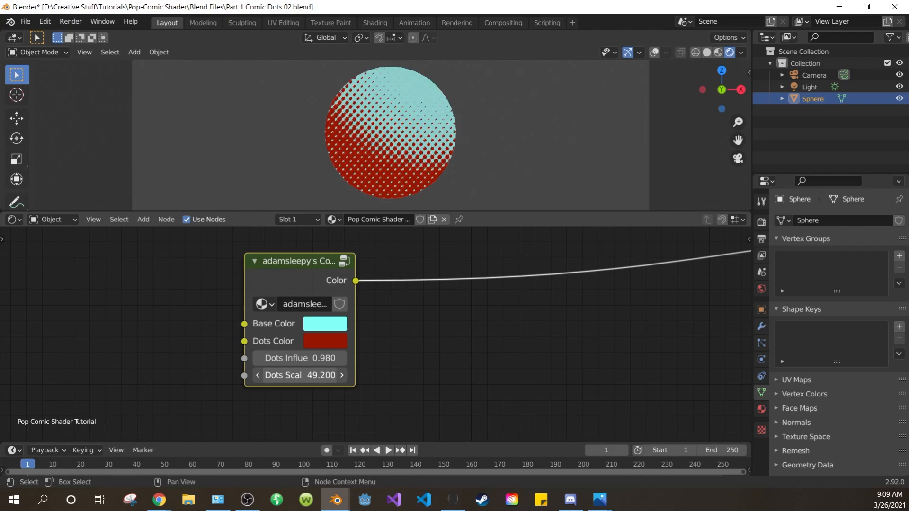
pyautogui.moveTo(299, 375); pyautogui.dragTo(325, 375)
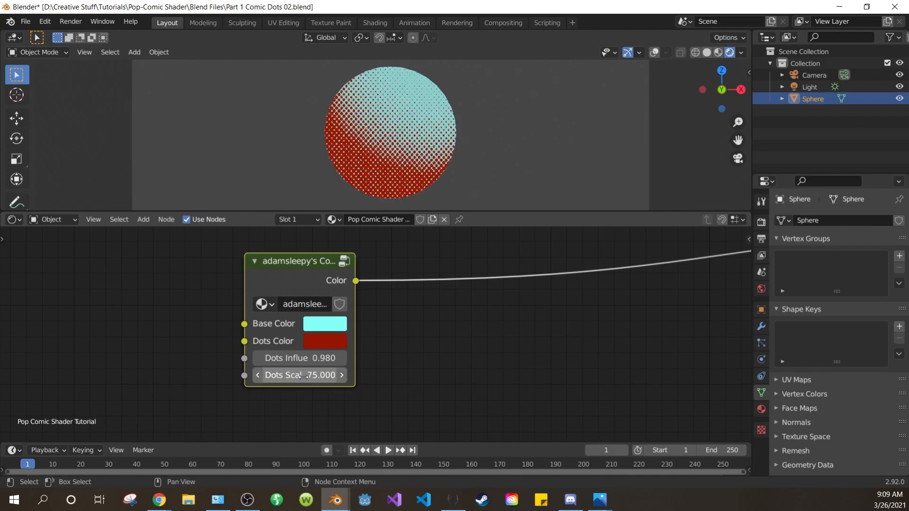